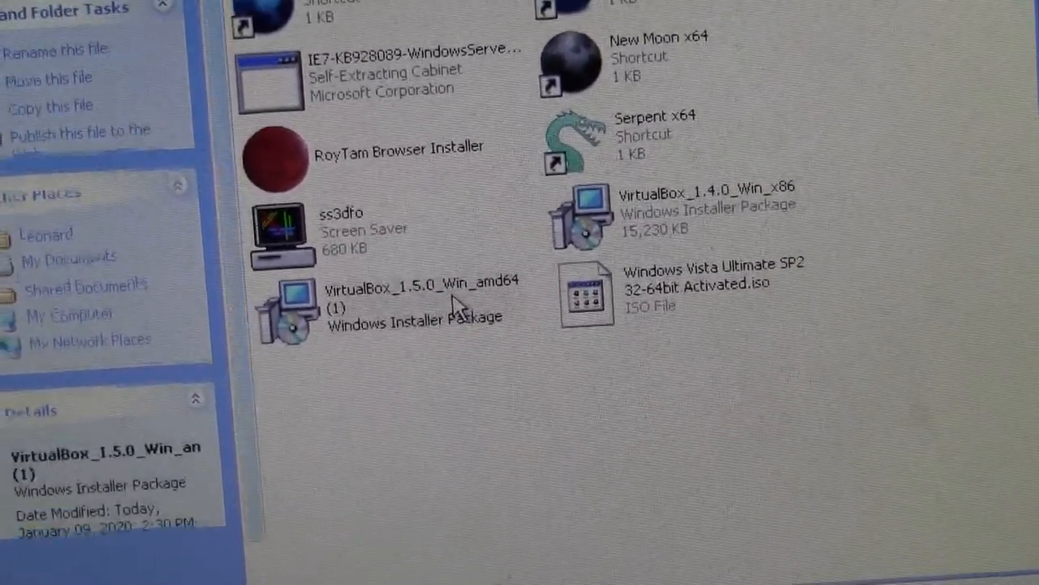
Step: Launch the VirtualBox_1.5.0_Win_amd64 installer and continue past its welcome page
double_click(284, 311)
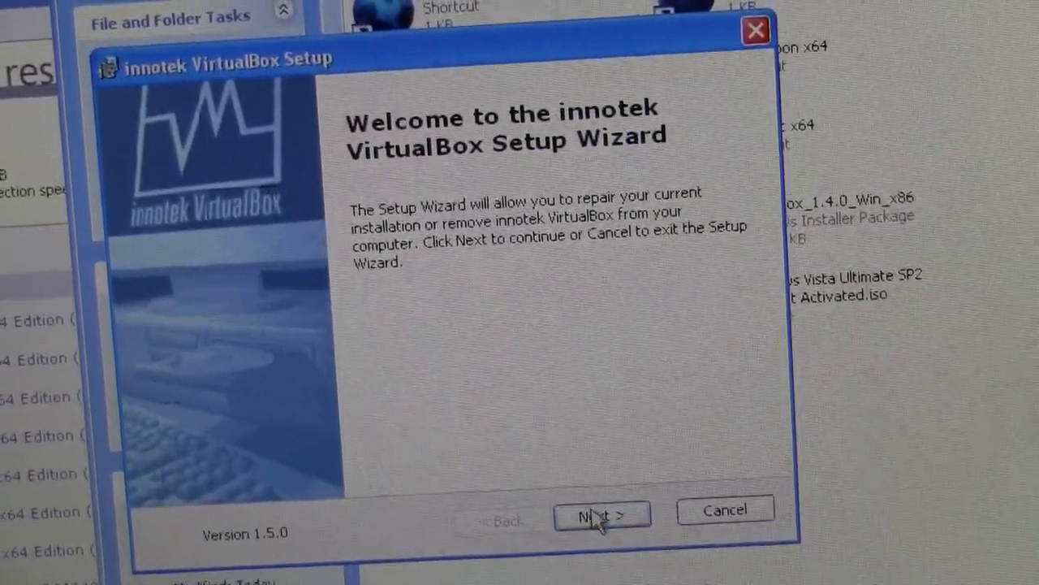
left_click(603, 513)
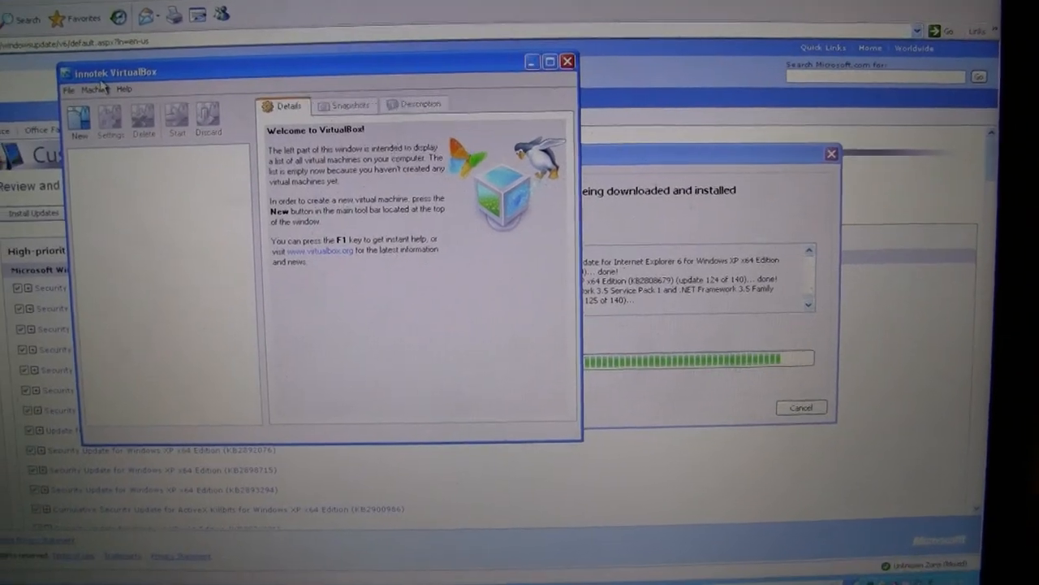
Step: Confirm version 1.5.0 in Help > About, then start the New Virtual Machine Wizard
left_click(68, 90)
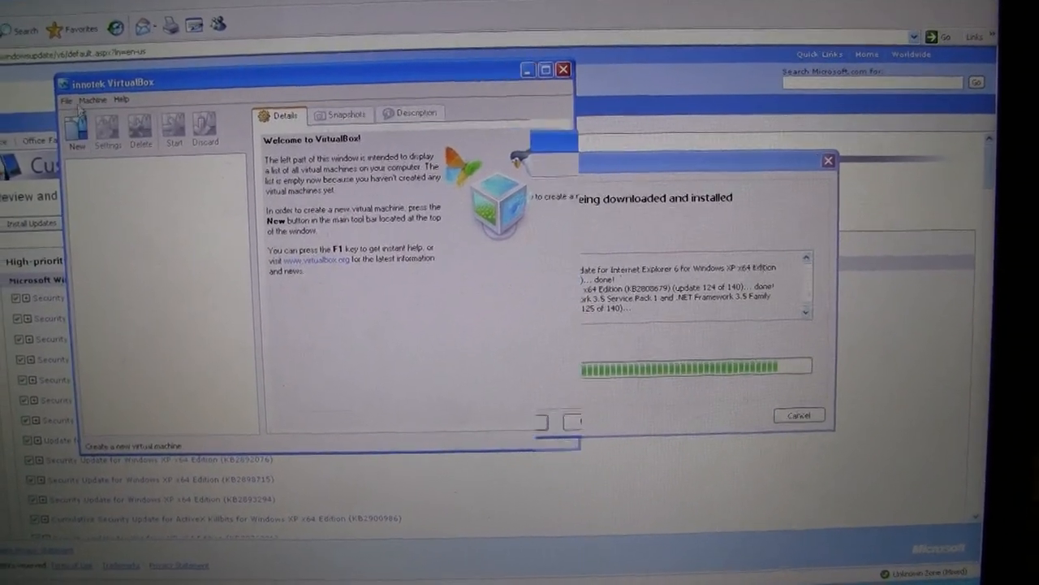
left_click(76, 130)
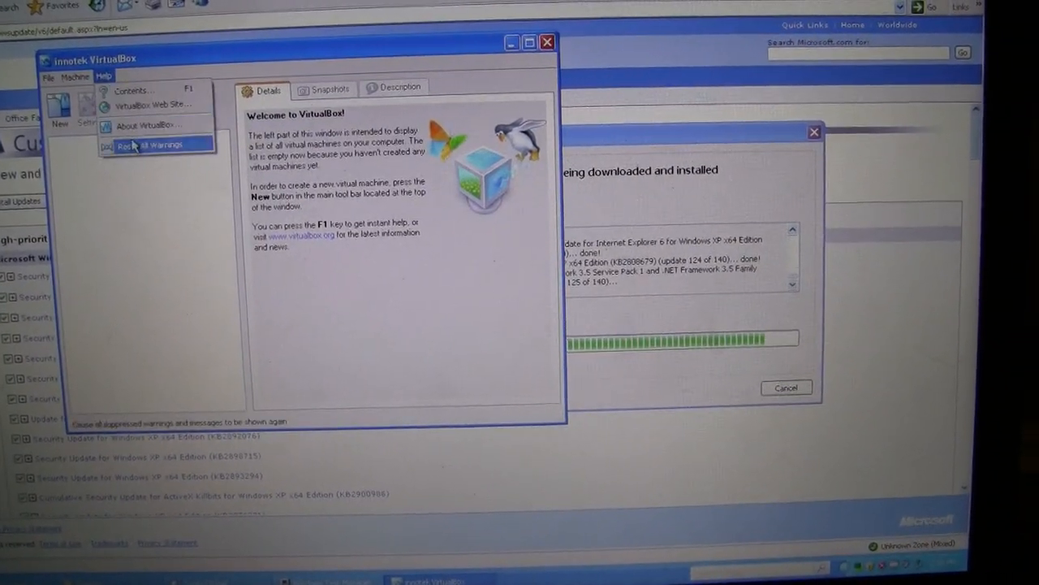
left_click(146, 125)
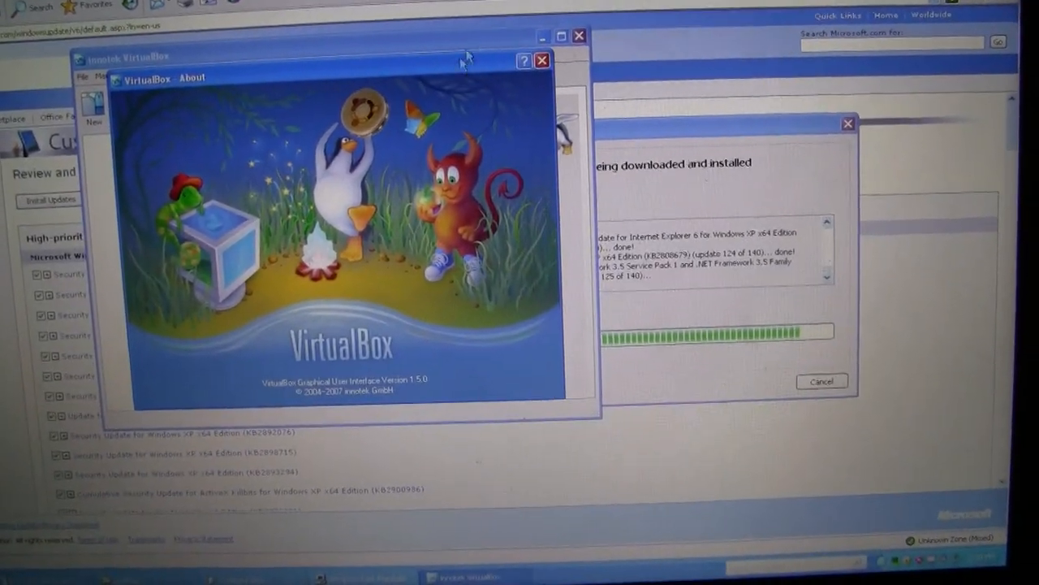
left_click(99, 56)
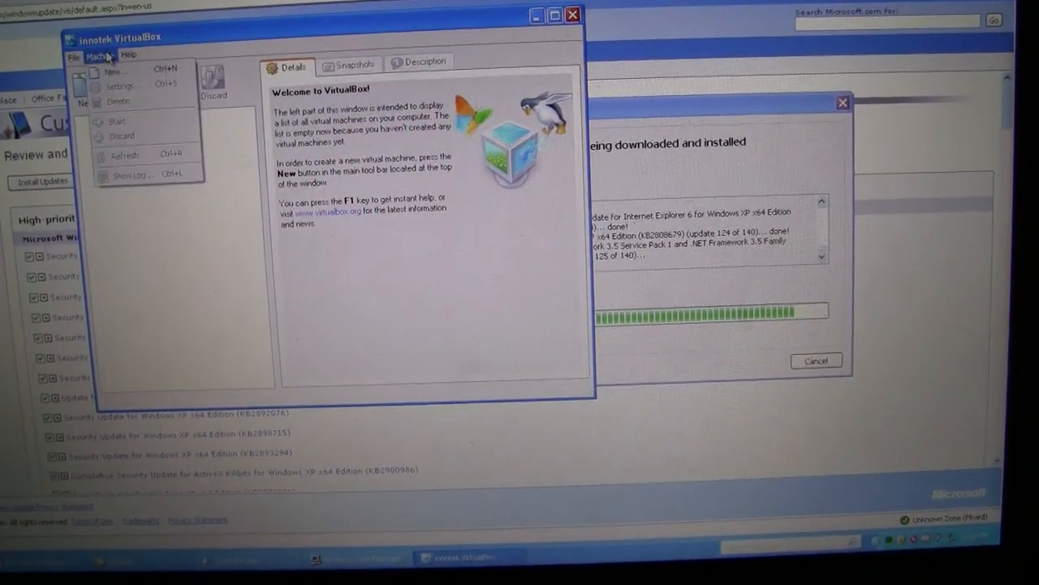
left_click(112, 71)
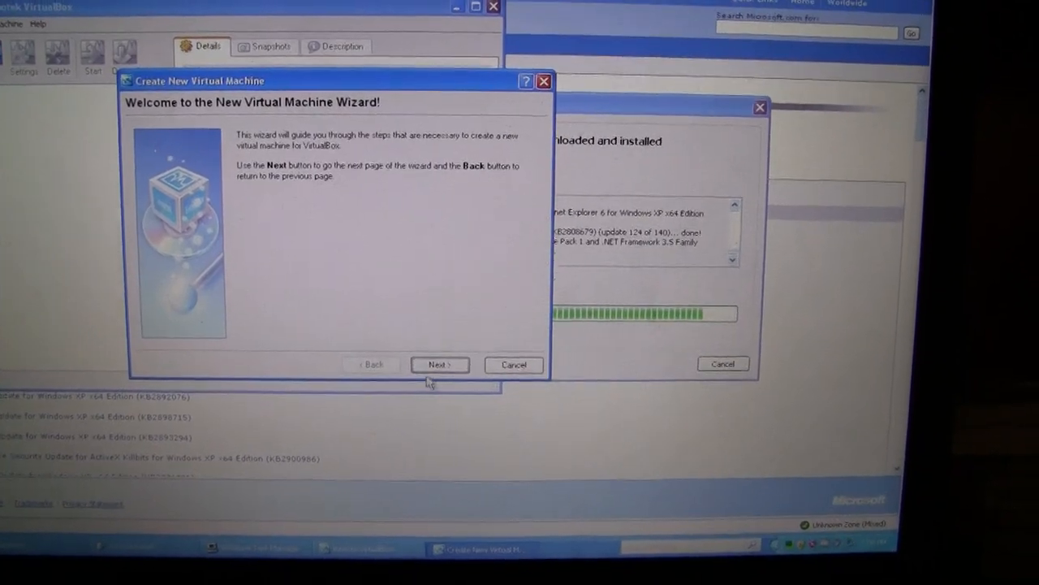
Step: Name the machine lp, choose Windows NT 4 as OS type and set its base memory
left_click(439, 363)
type("lp.")
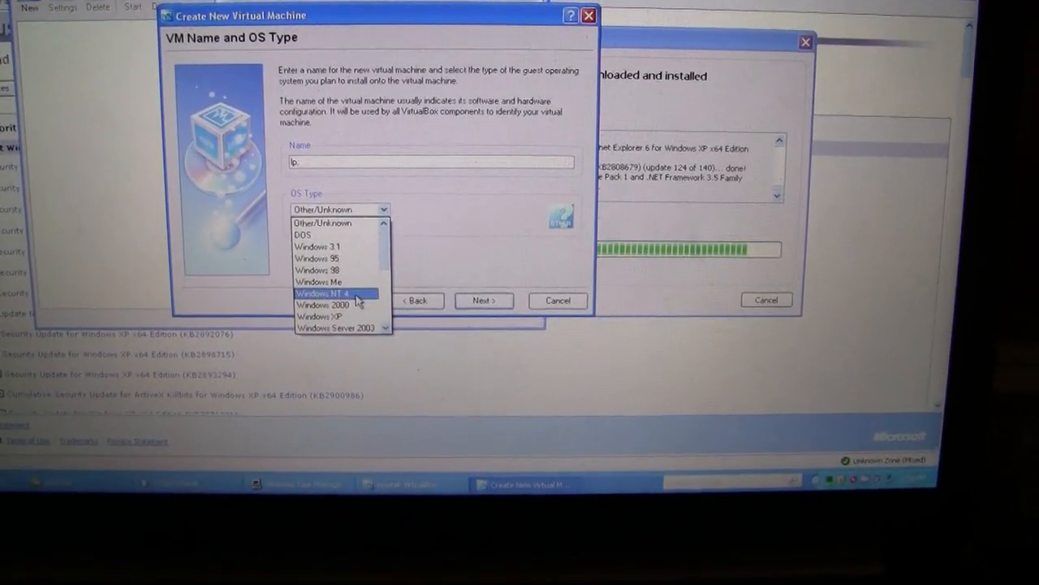
left_click(484, 301)
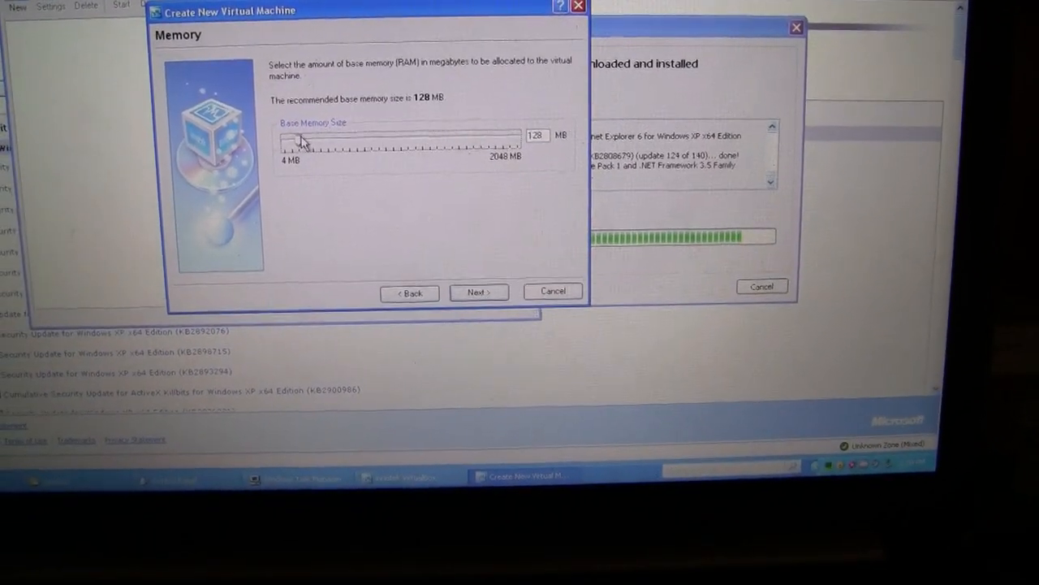
left_click(479, 292)
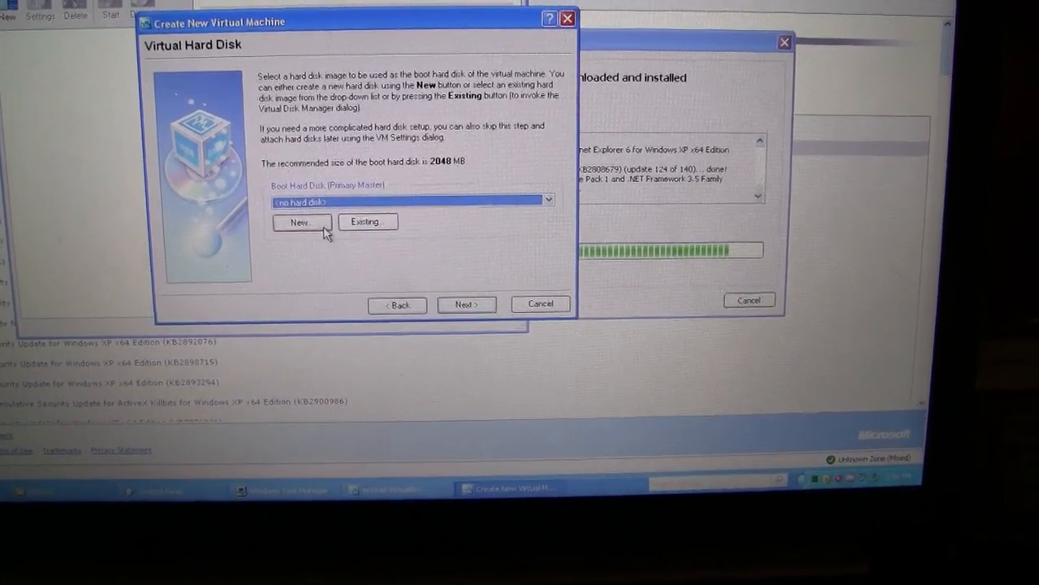
Step: Create a dynamically expanding boot disk, shrinking its size from 2 GB to 41 MB
left_click(300, 221)
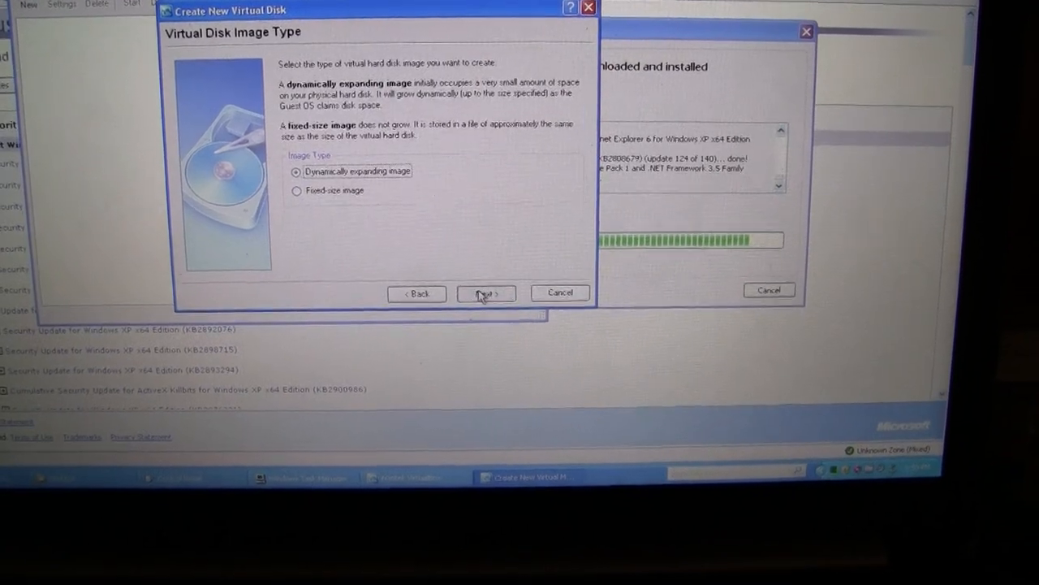
left_click(485, 292)
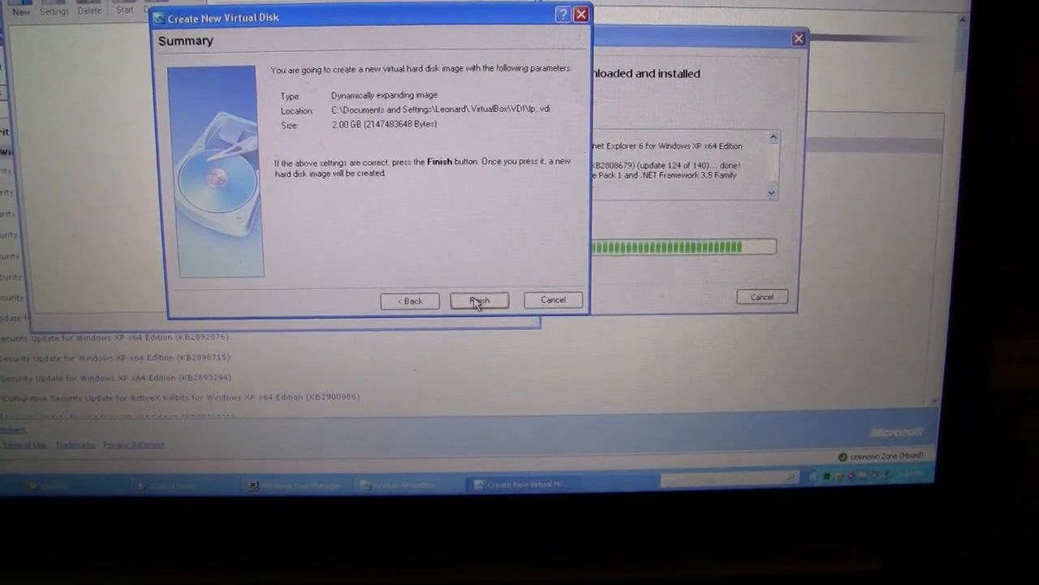
left_click(479, 299)
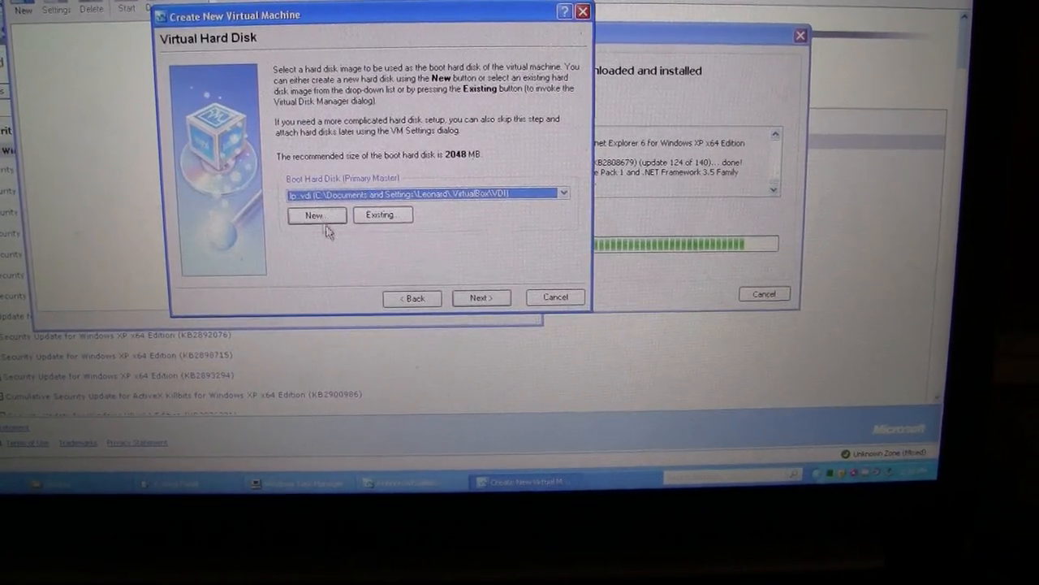
left_click(315, 215)
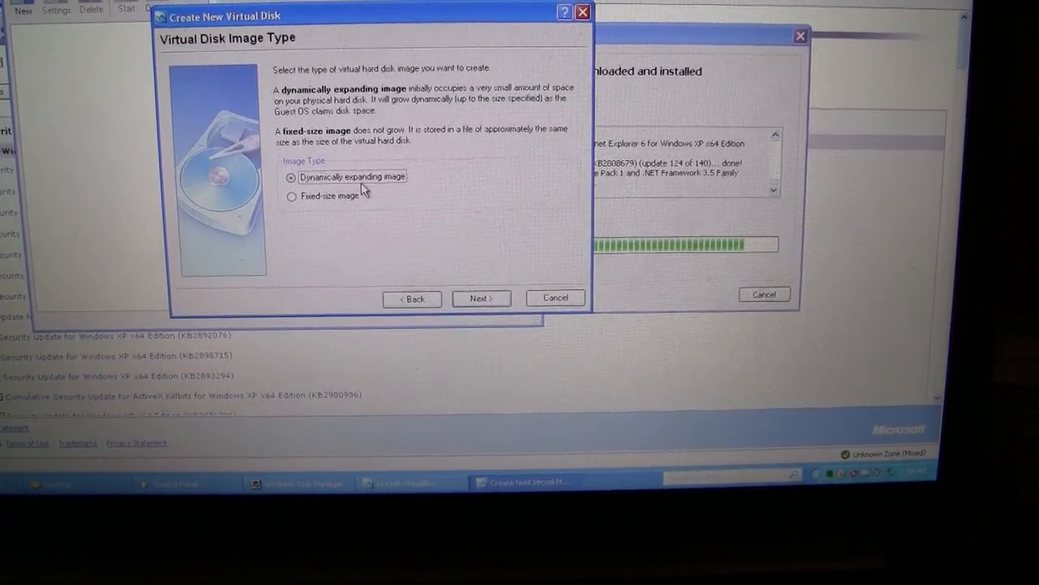
left_click(481, 299)
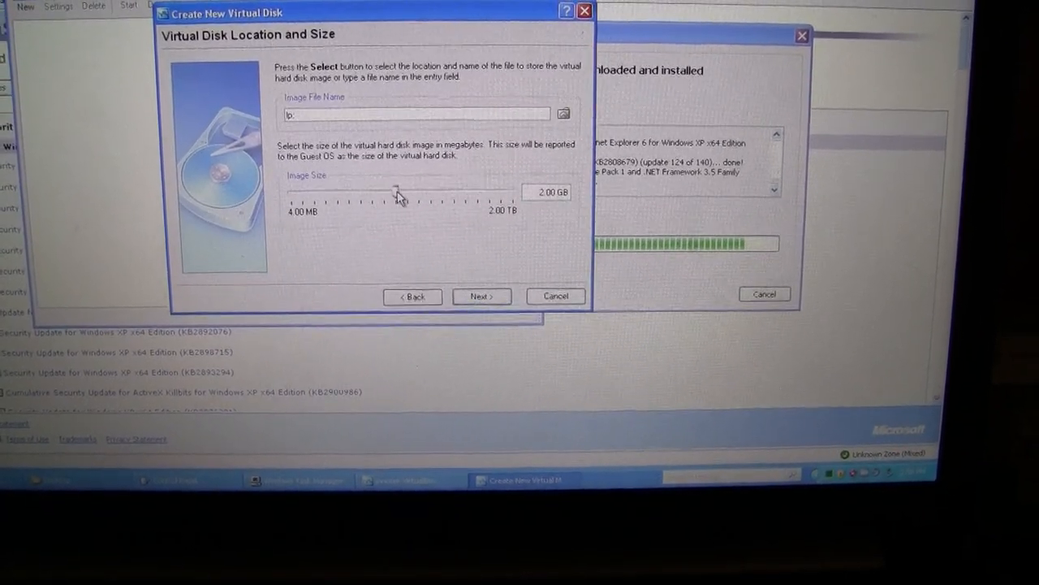
left_click_drag(398, 195, 296, 201)
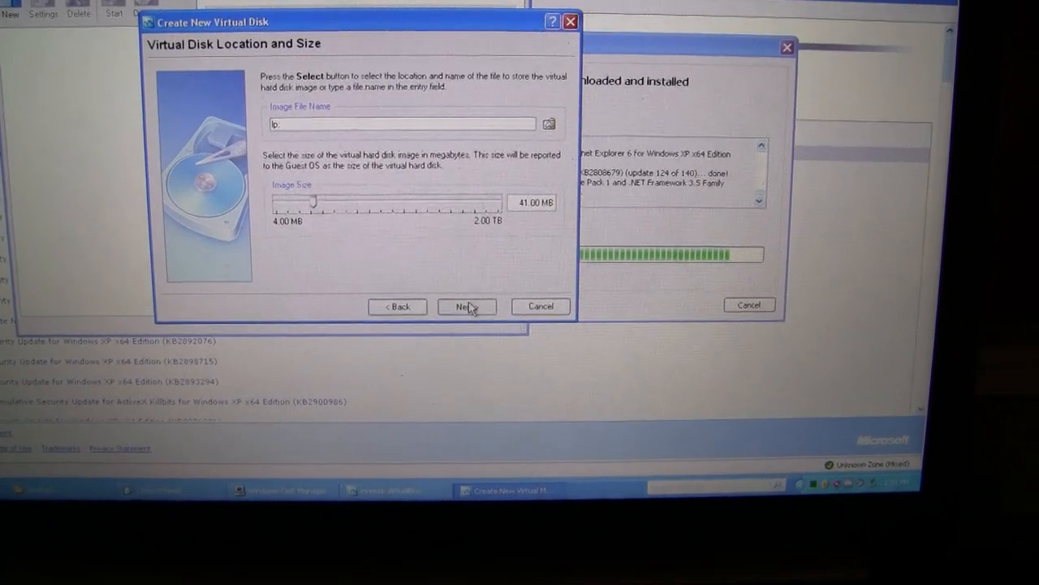
left_click(467, 305)
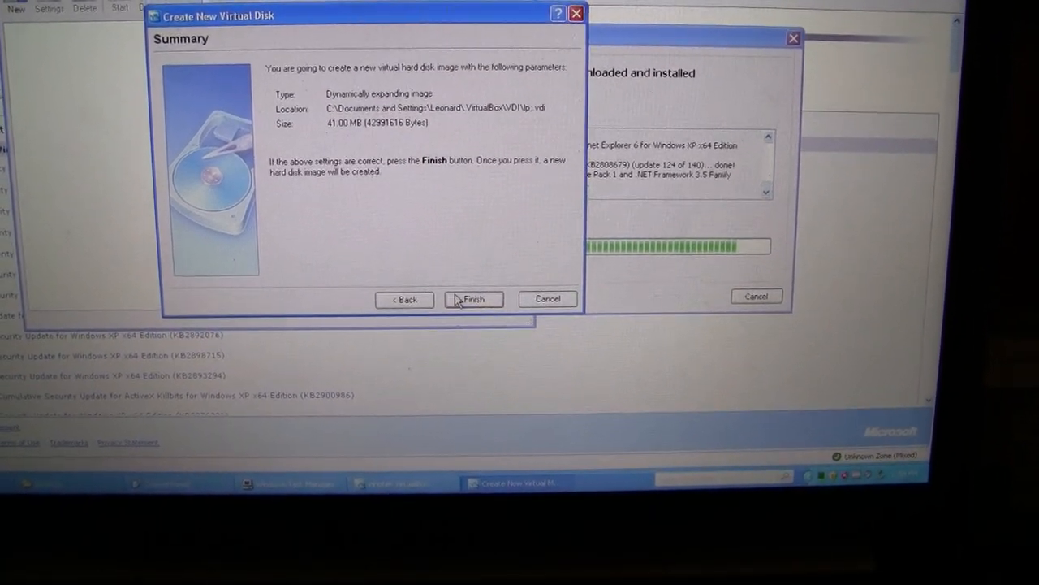
left_click(474, 299)
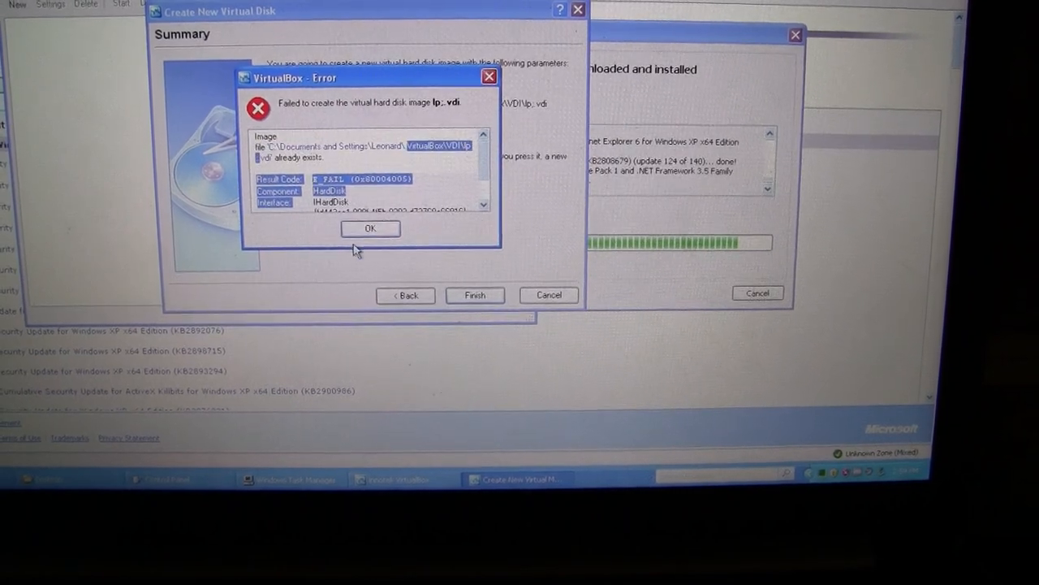
Step: Dismiss the file-exists error, keep the renamed disk and finish creating the lp machine
left_click(370, 227)
type("lp;9o0-p[=")
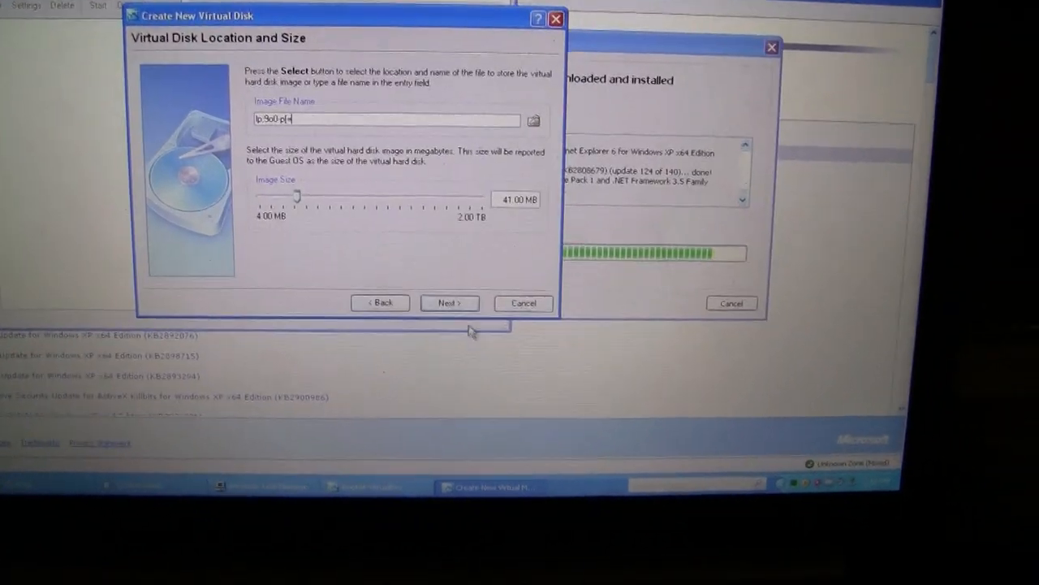
left_click(448, 303)
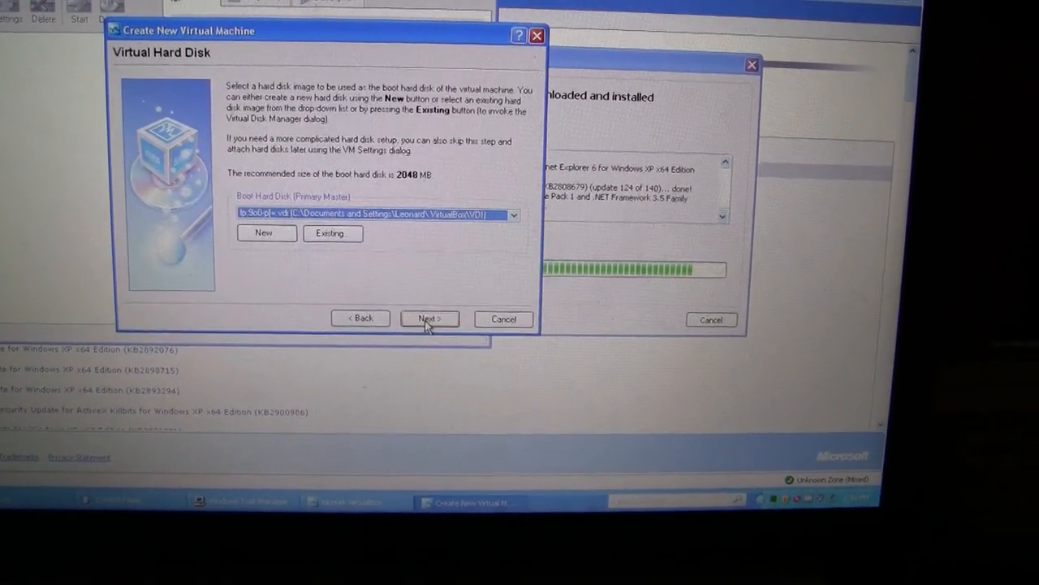
left_click(428, 318)
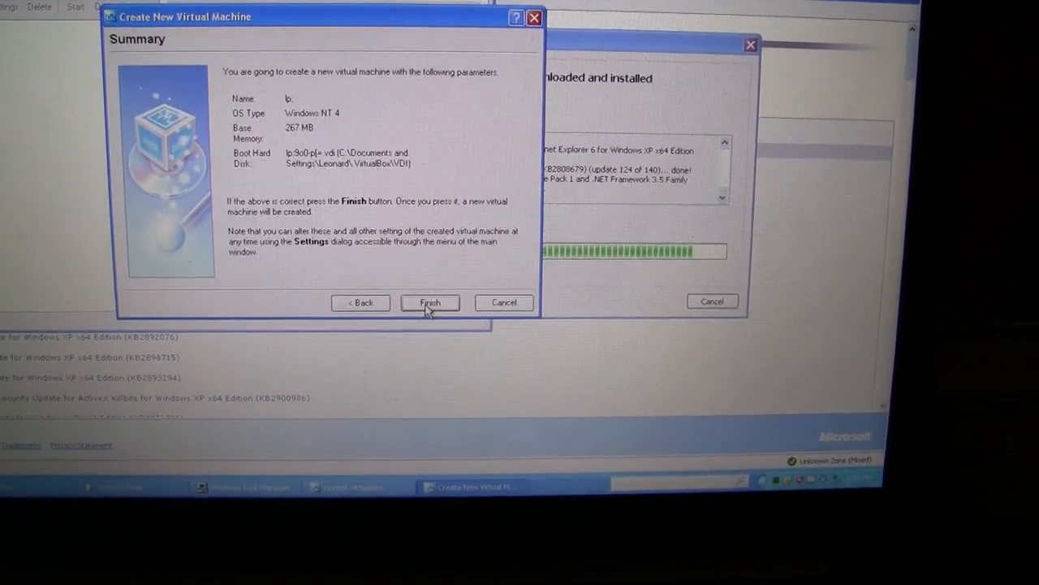
left_click(429, 302)
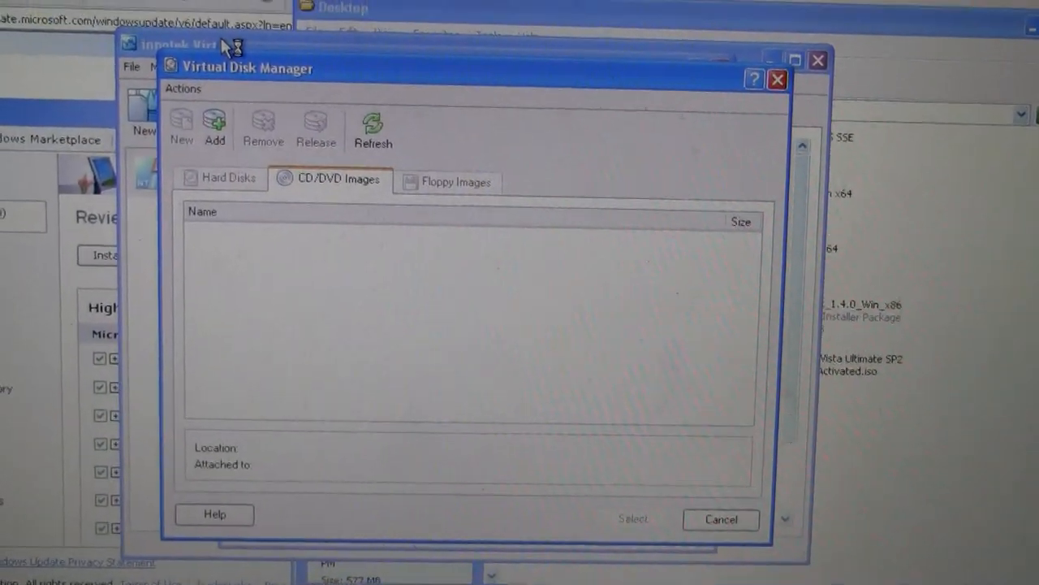
Step: Add winnt40wks_sp1_en.iso as a CD/DVD image in the Virtual Disk Manager
left_click(214, 126)
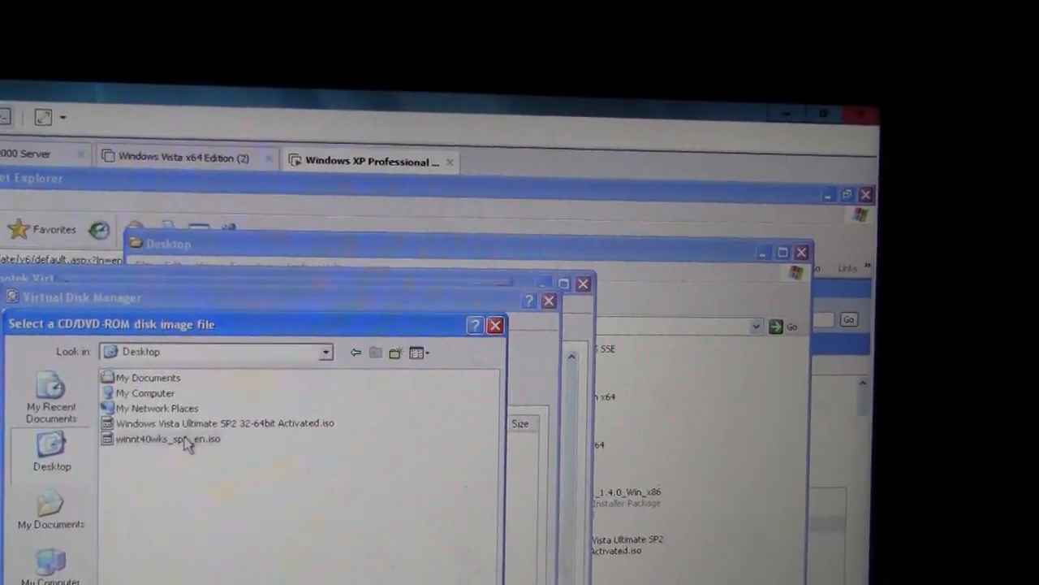
double_click(169, 438)
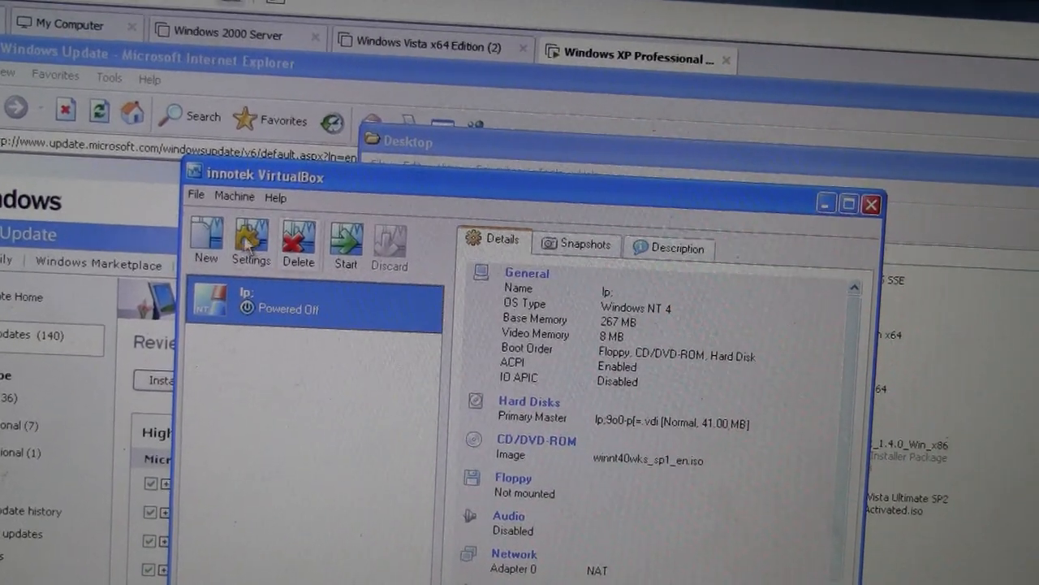
Step: Cancel a fresh New Virtual Machine Wizard and start the existing lp machine
left_click(204, 235)
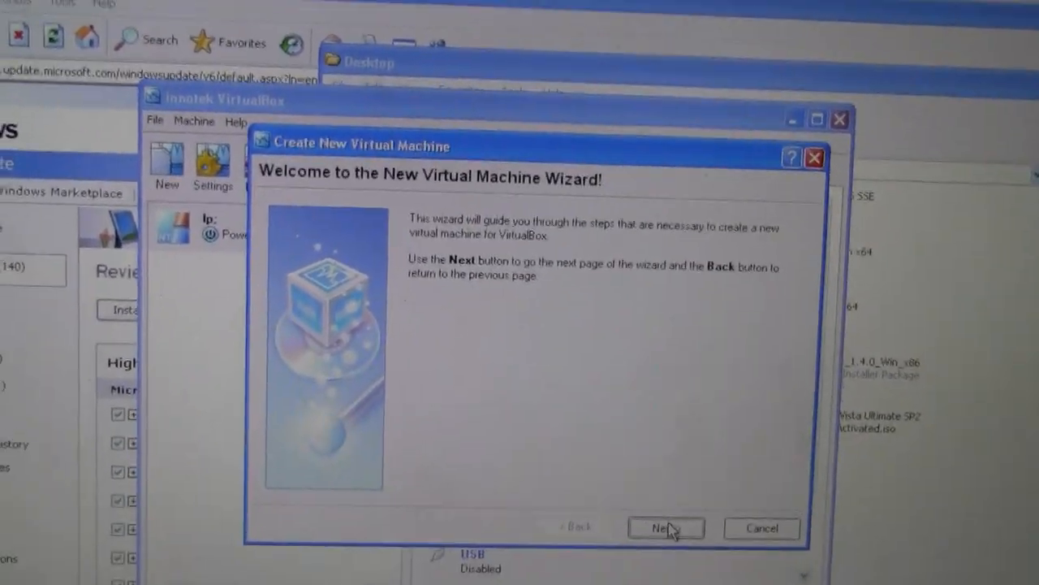
left_click(666, 527)
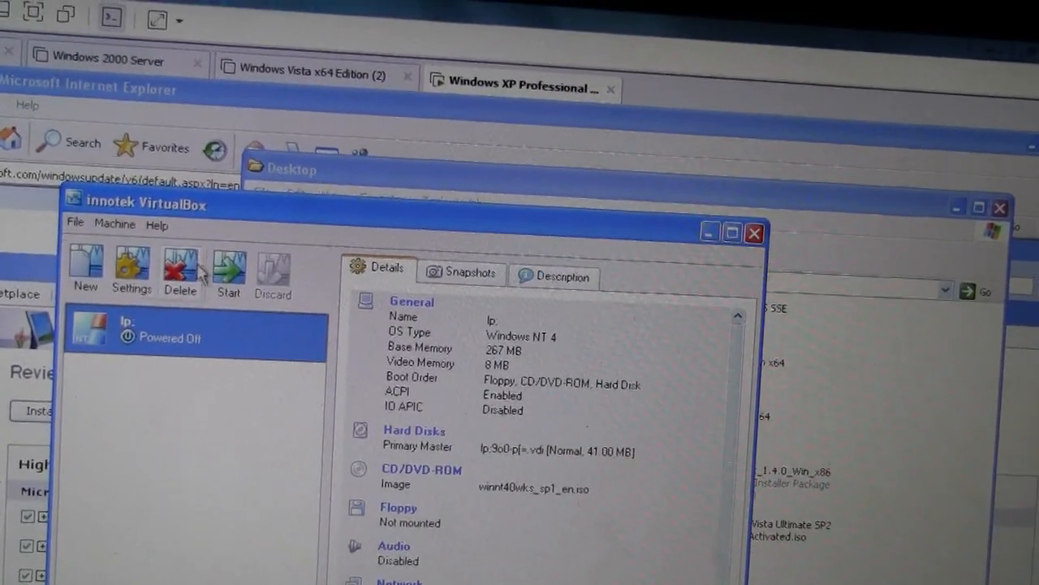
left_click(228, 269)
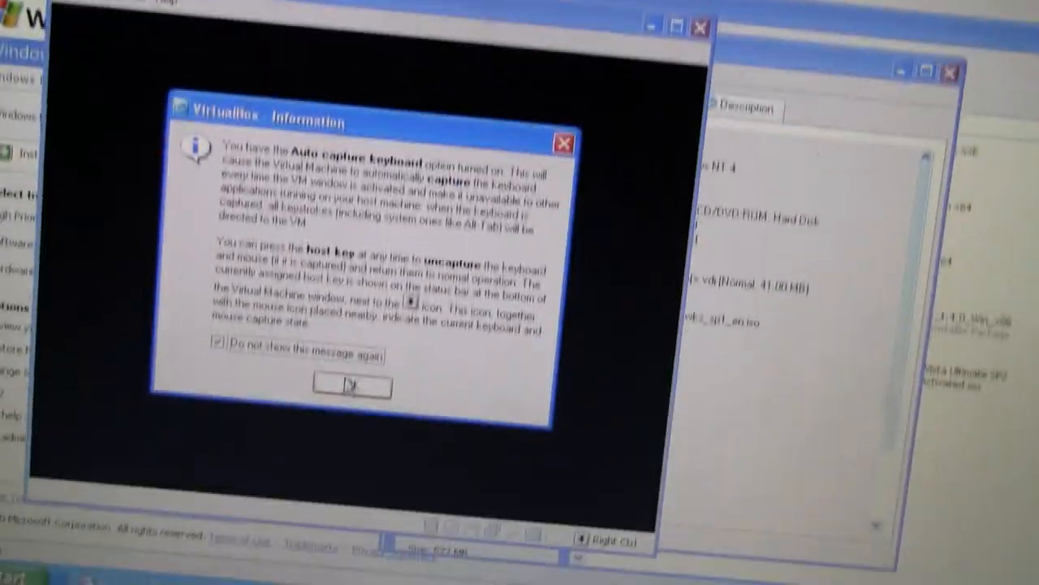
Step: Dismiss the keyboard and mouse capture notices and give the VM window input focus
left_click(350, 386)
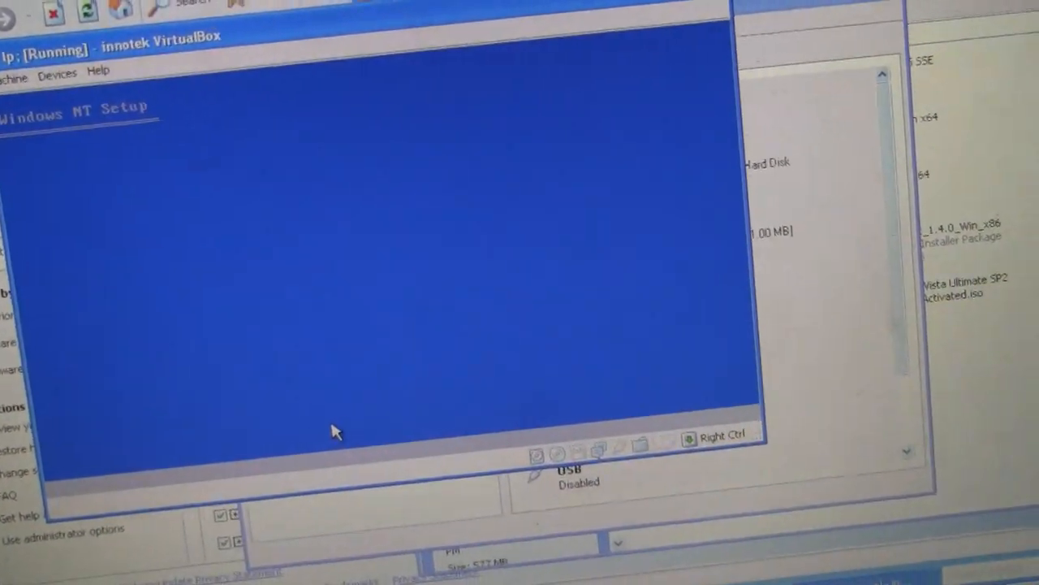
left_click(333, 431)
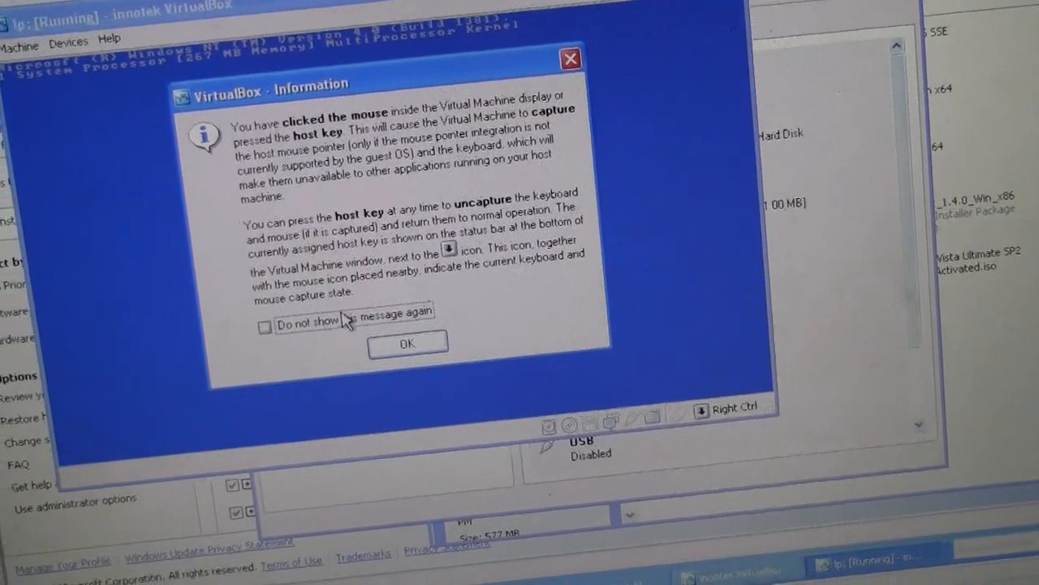
left_click(264, 325)
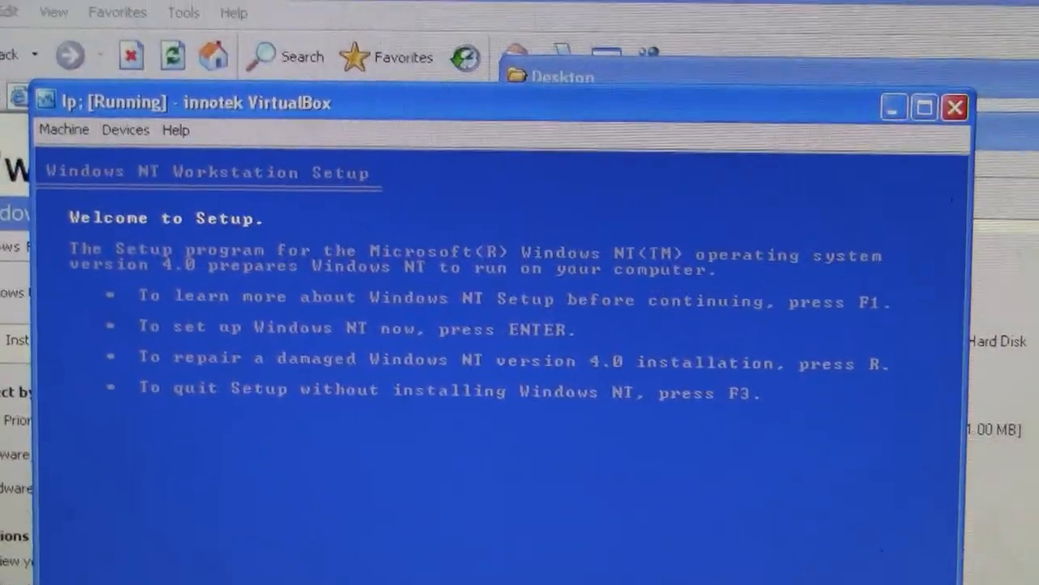
Step: Continue NT Setup past the welcome screen and accept the detected mass storage devices
key("enter")
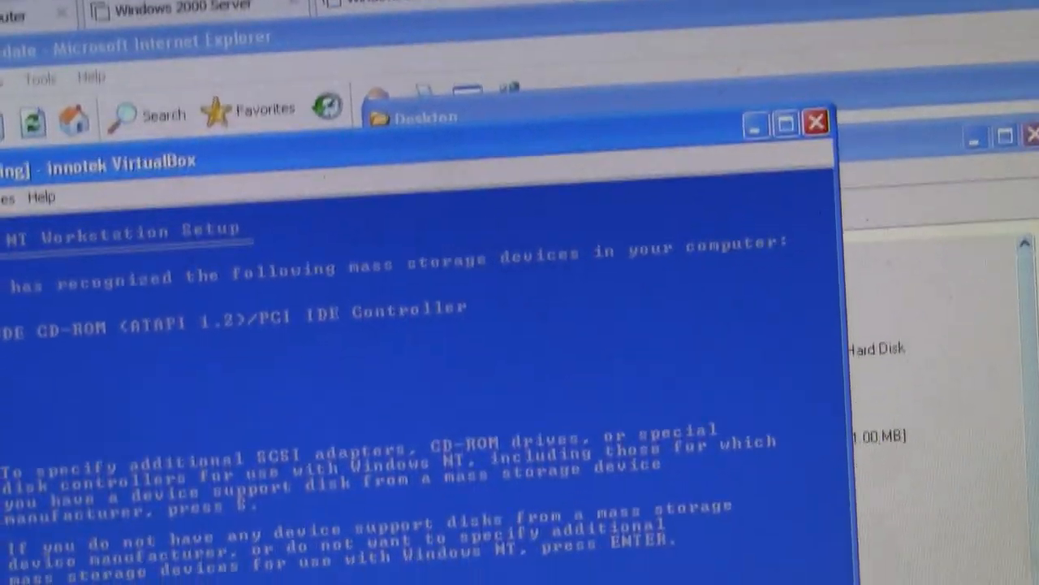
key("enter")
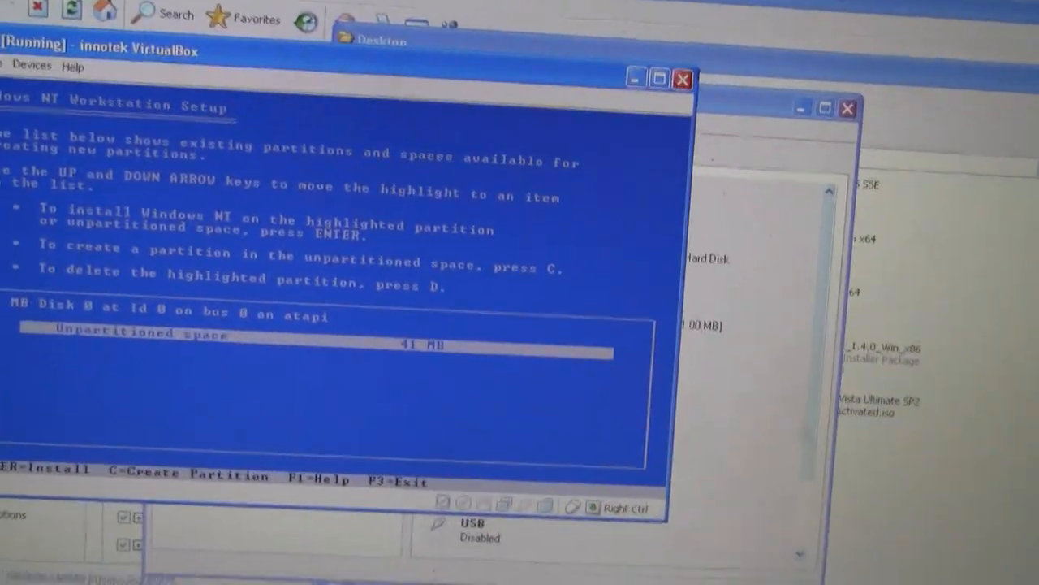
key("enter")
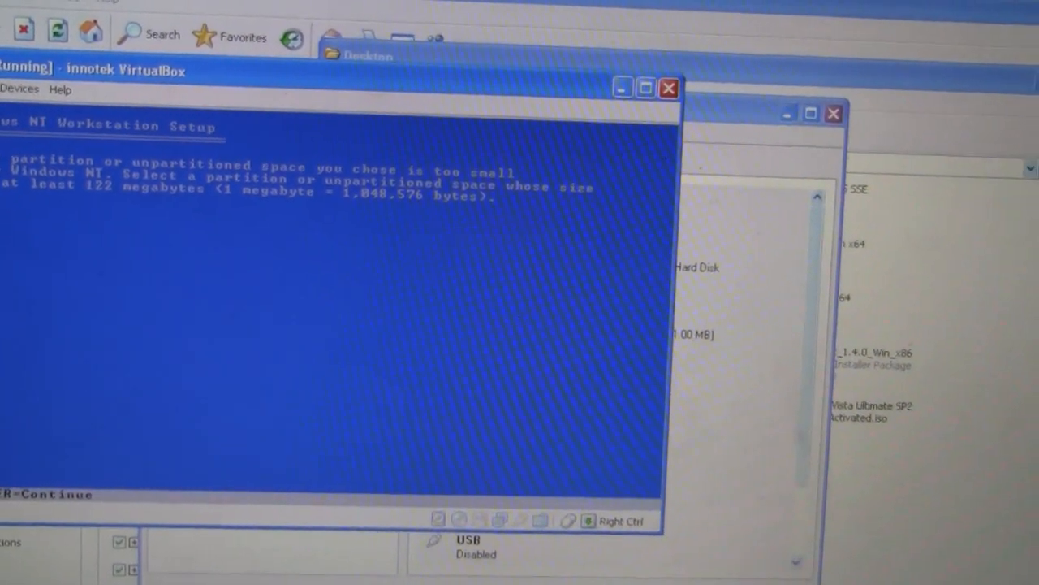
key("enter")
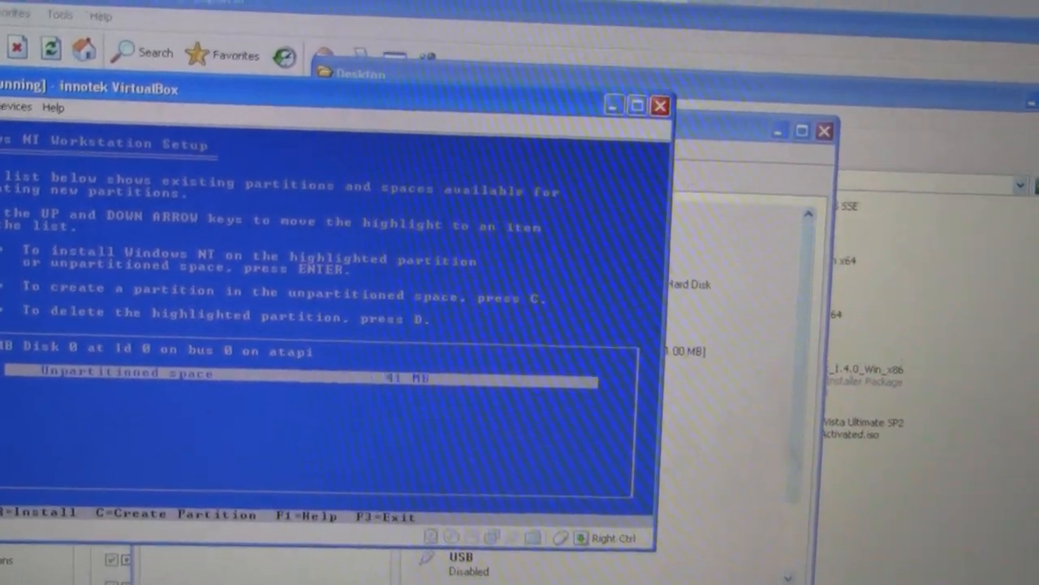
key("c")
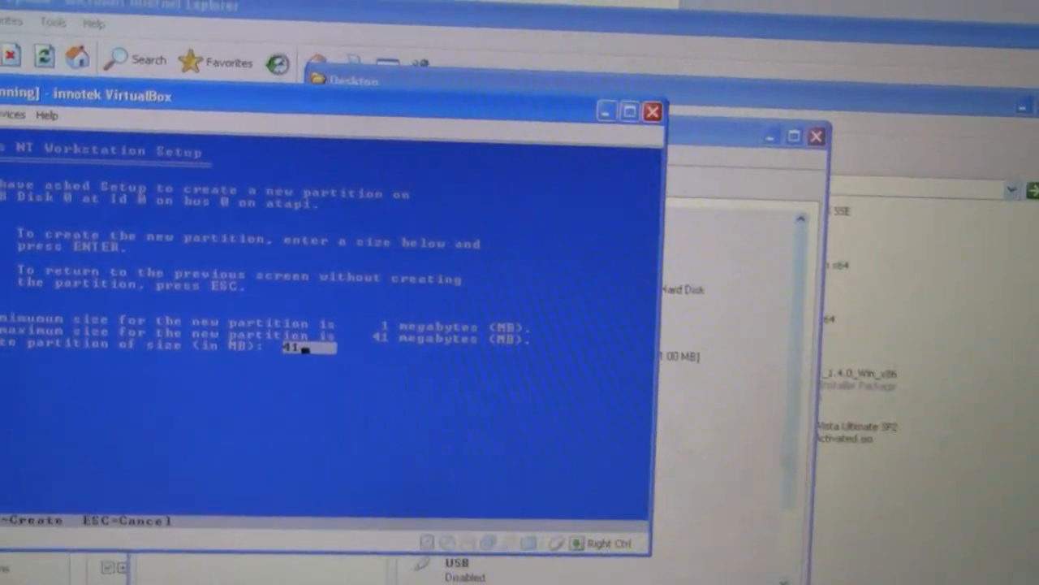
key("enter")
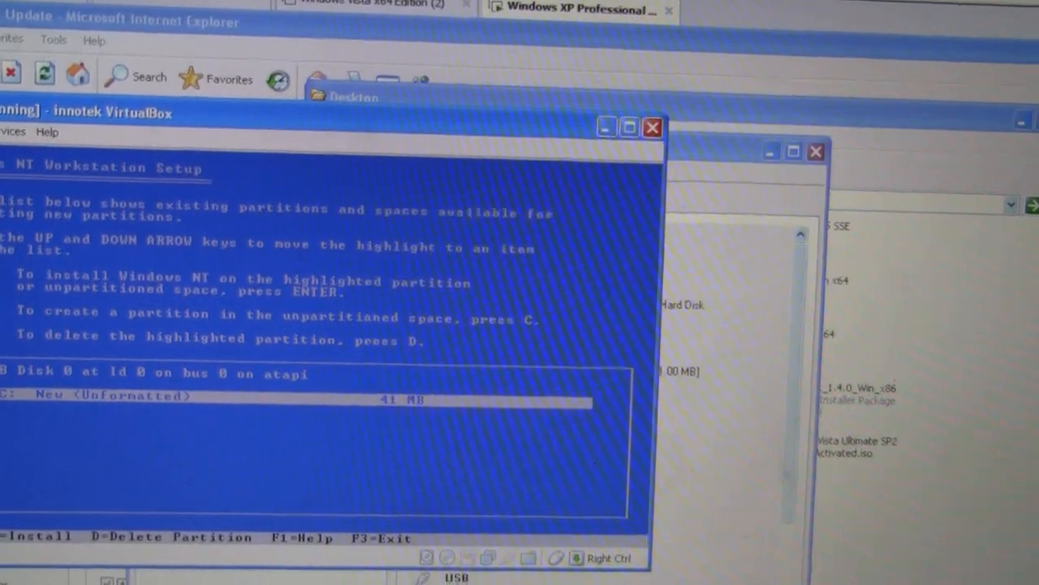
key("enter")
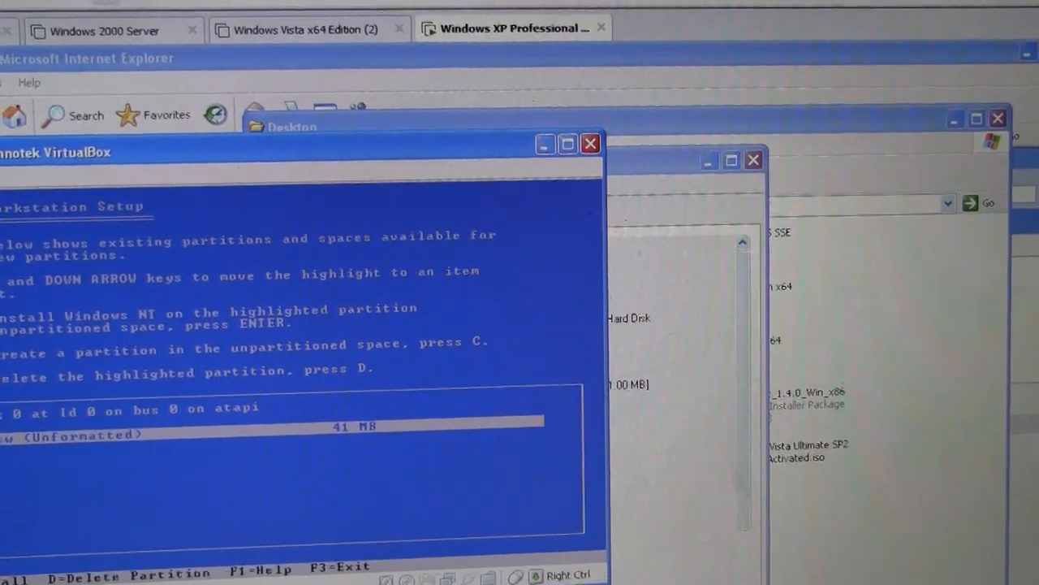
key("d")
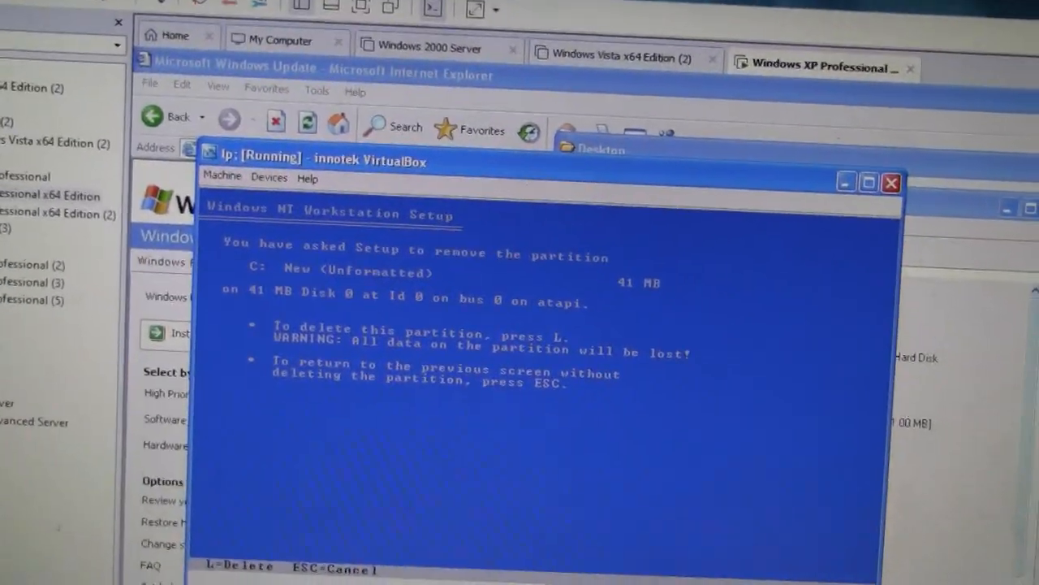
key("l")
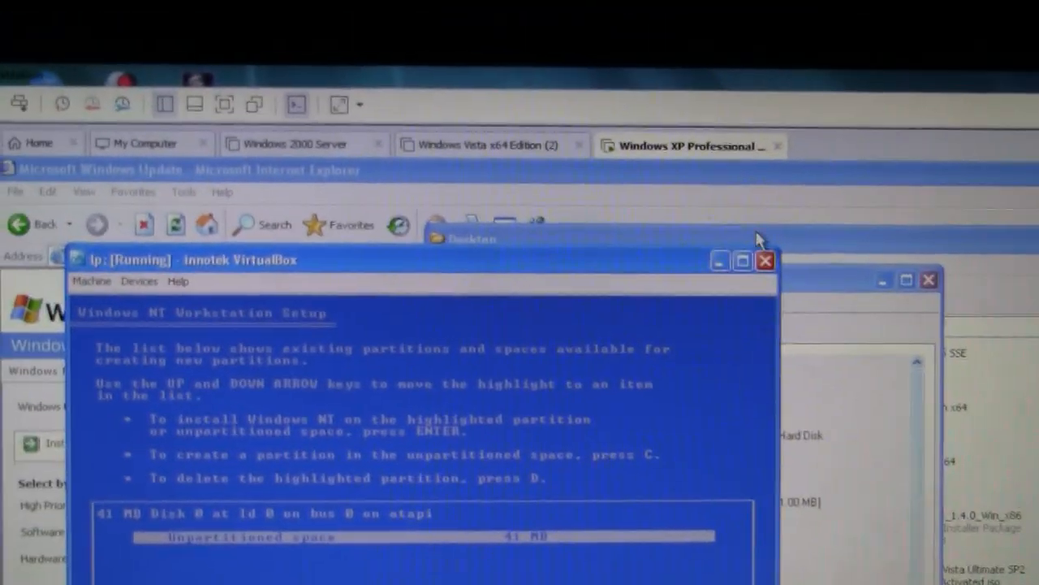
Step: Power off the lp machine, then select it in the manager and open its Settings
left_click(763, 260)
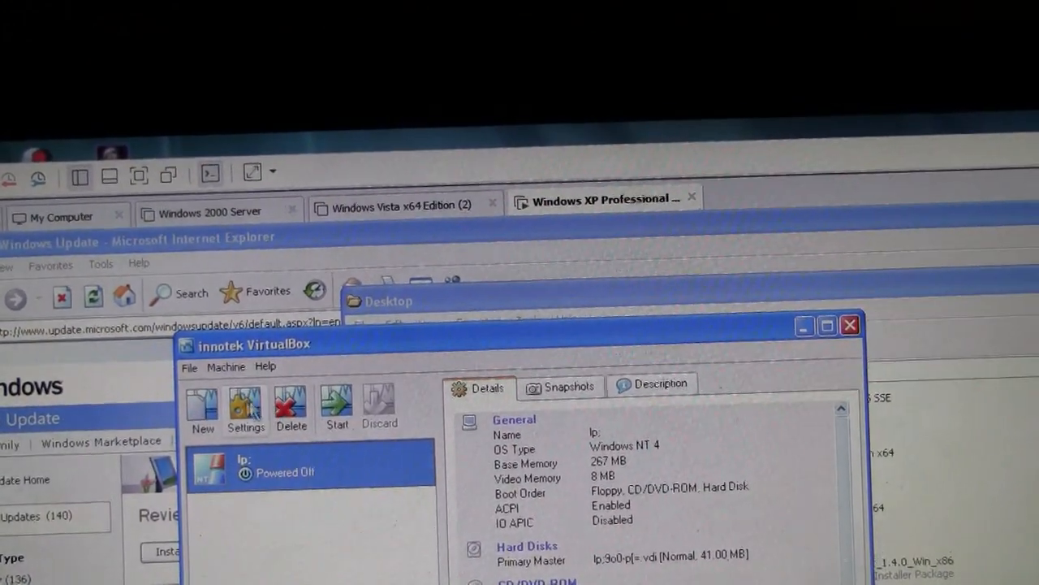
left_click(226, 367)
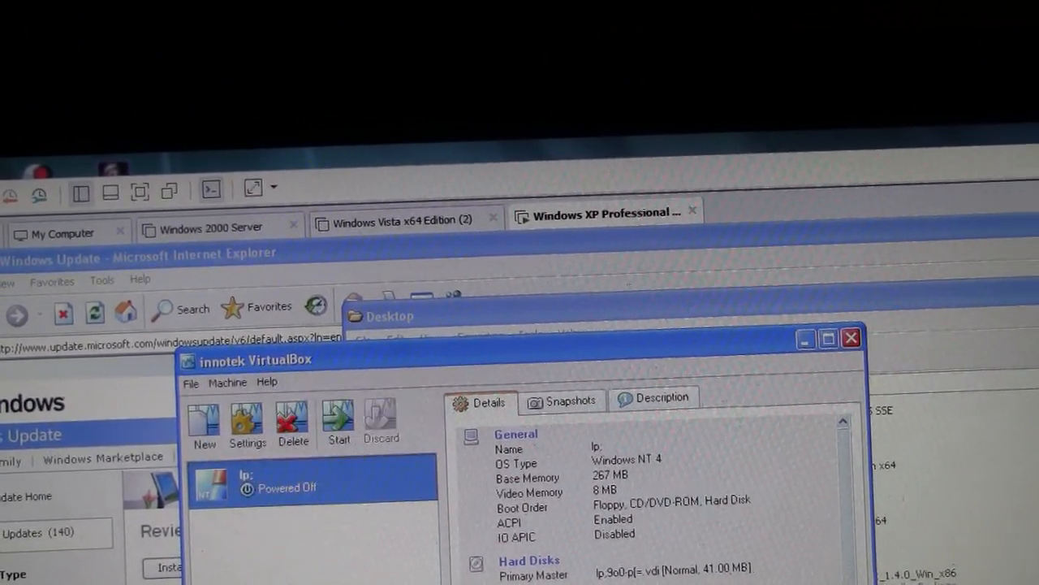
left_click(192, 384)
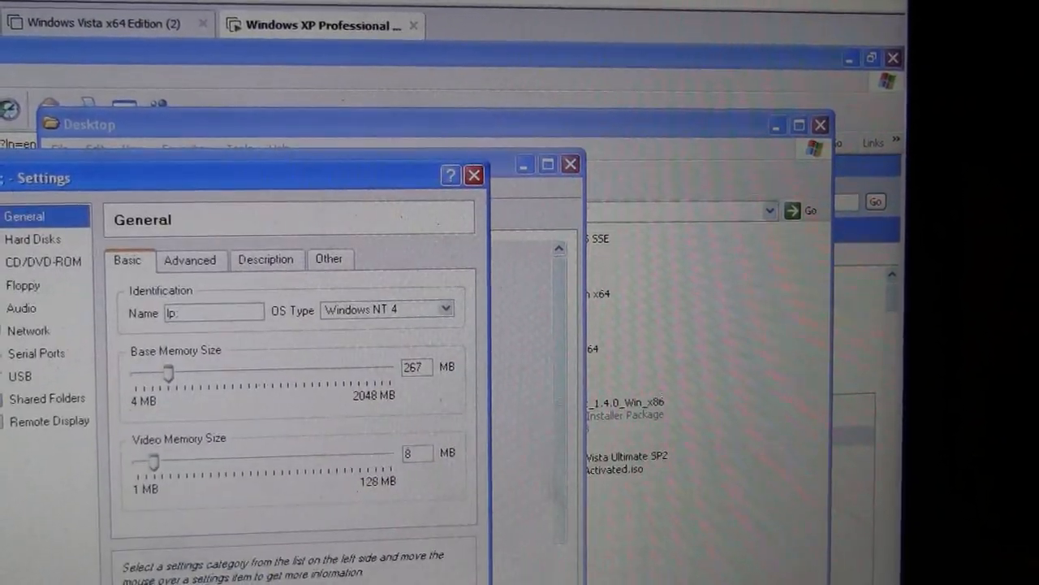
left_click(127, 247)
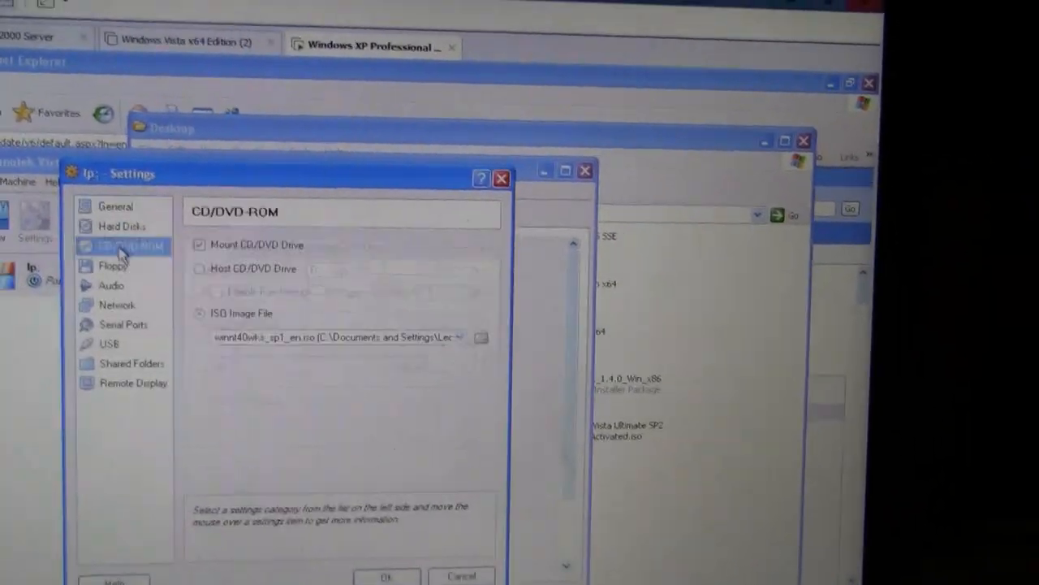
left_click(114, 226)
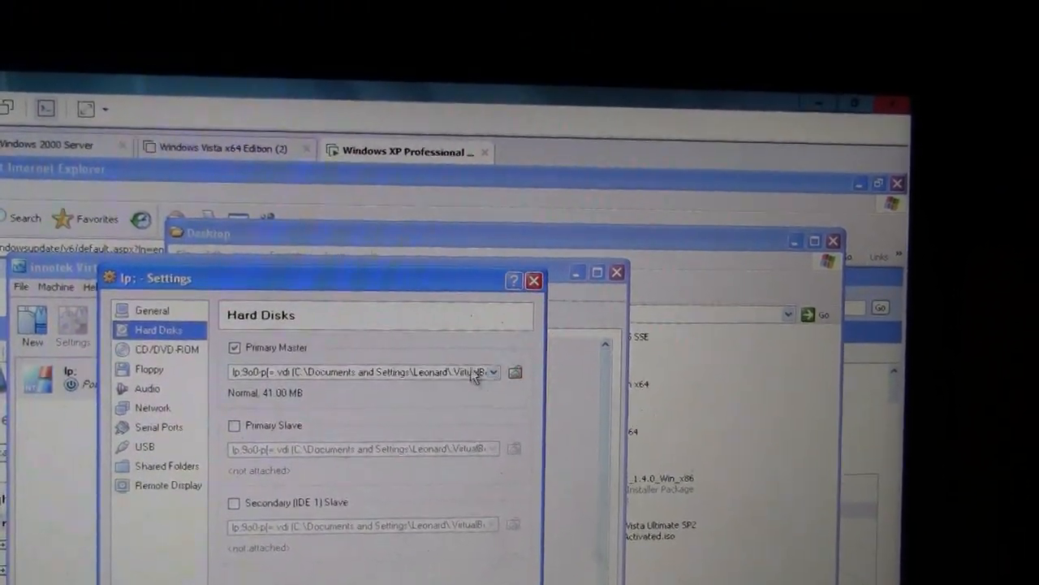
left_click(494, 372)
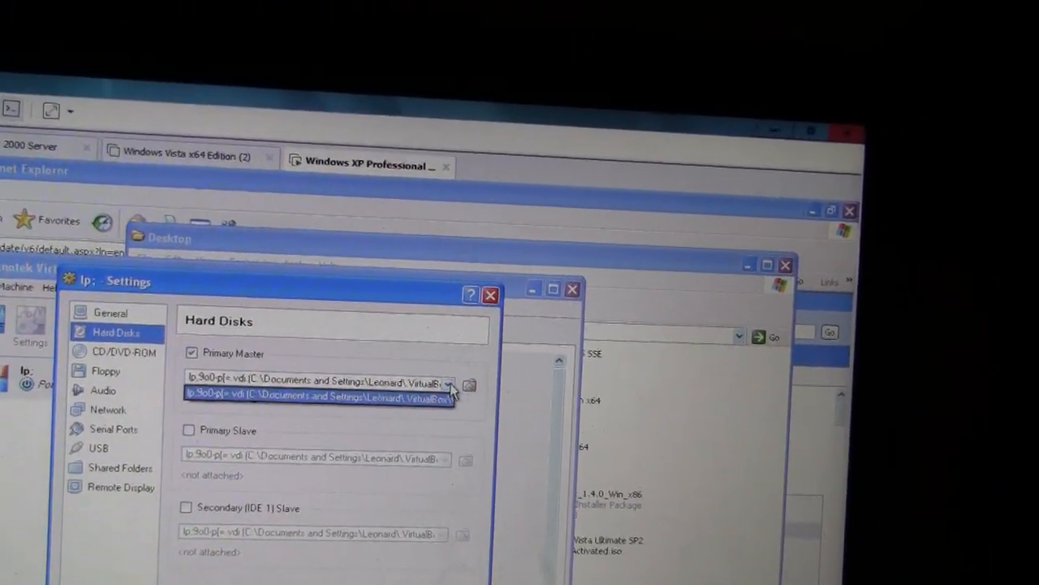
left_click(468, 383)
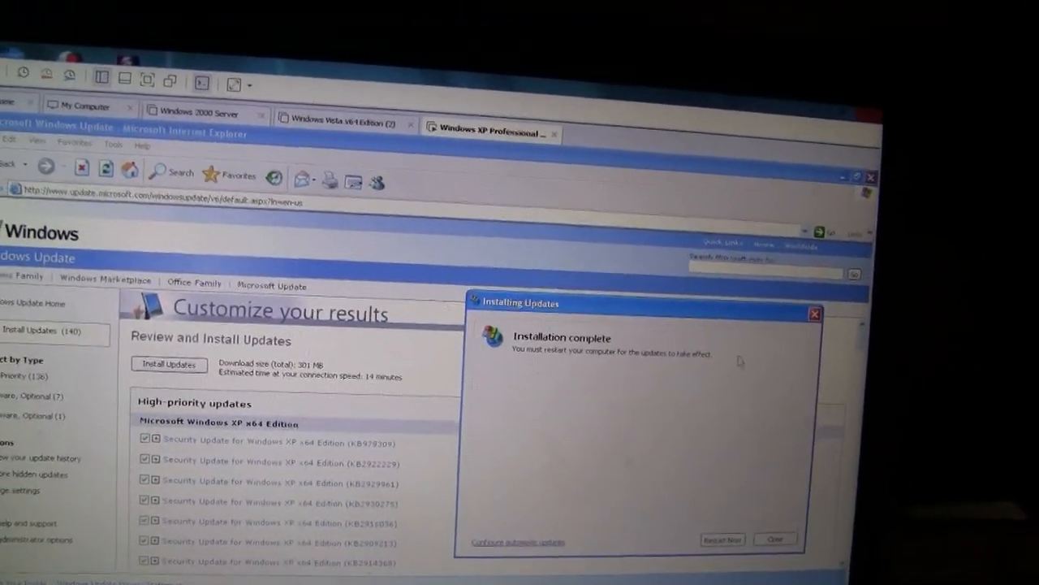
Step: Close the Installing Updates notice and scroll the Windows Update results list
left_click(773, 539)
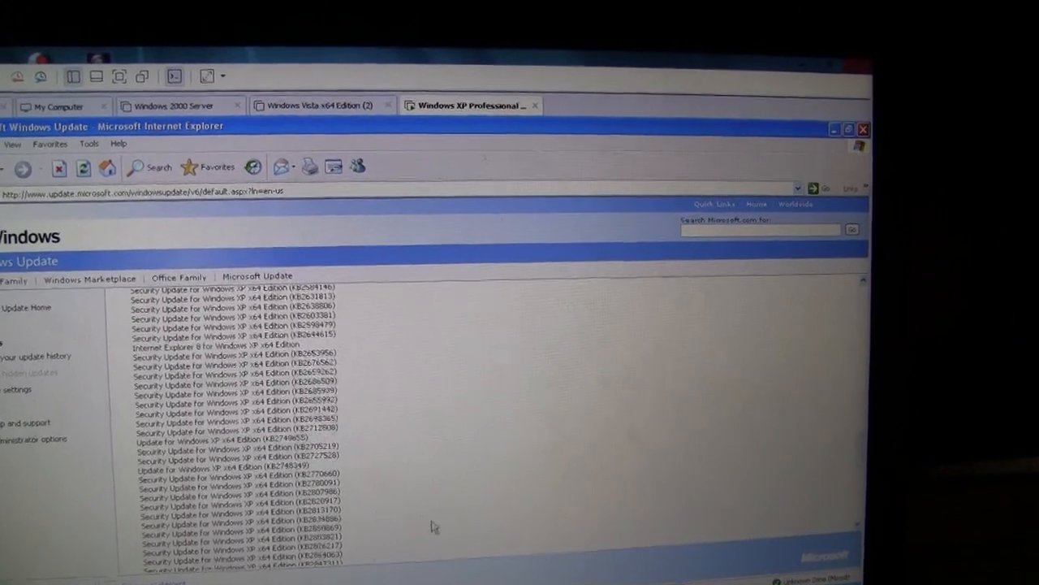
scroll("down", 3)
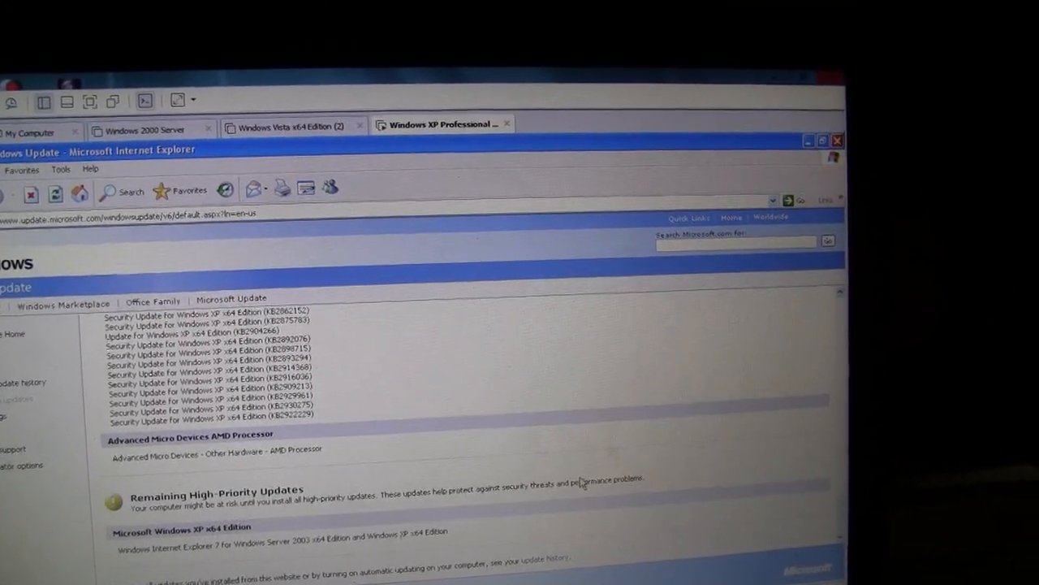